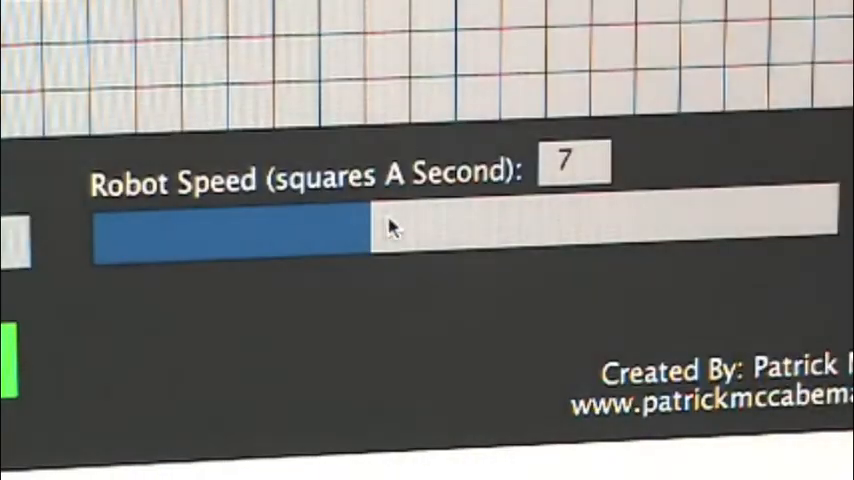
# Set the Robot Speed slider to about 7 squares per second
pyautogui.moveTo(390, 228); pyautogui.dragTo(340, 240)
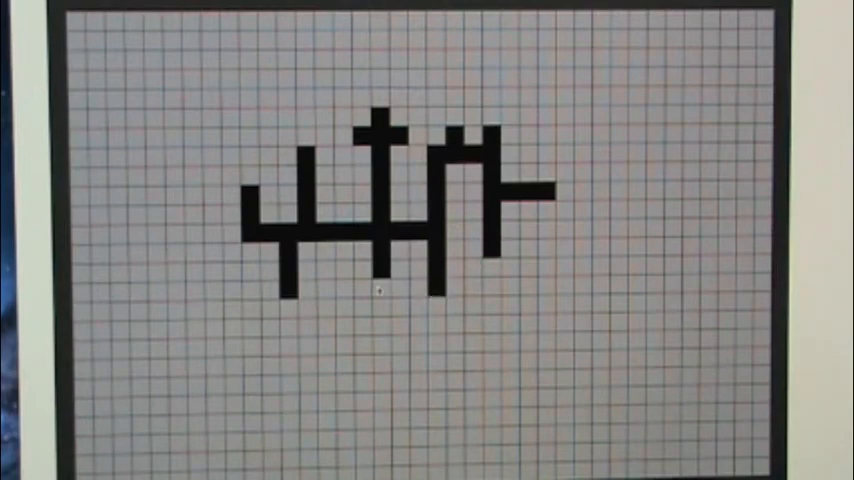
# Paint another black wall square to extend the maze downward
pyautogui.click(360, 280)
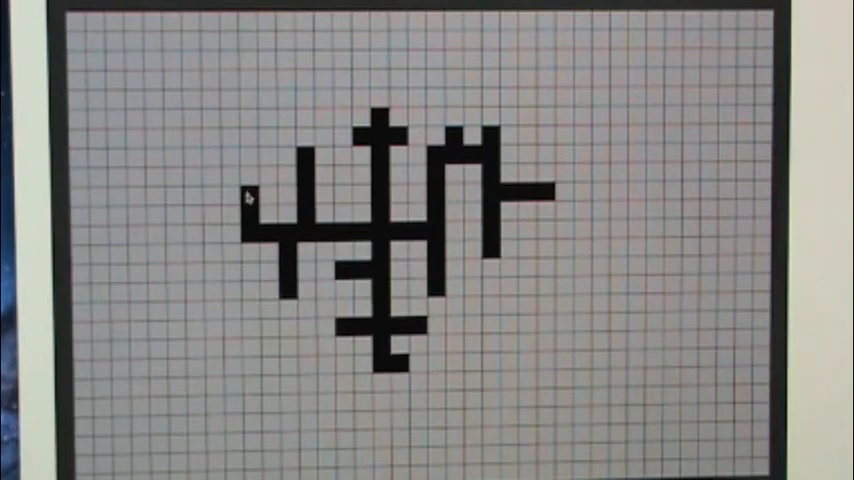
# Place the green start at the maze's left end and the finish at its bottom end
pyautogui.click(250, 196)
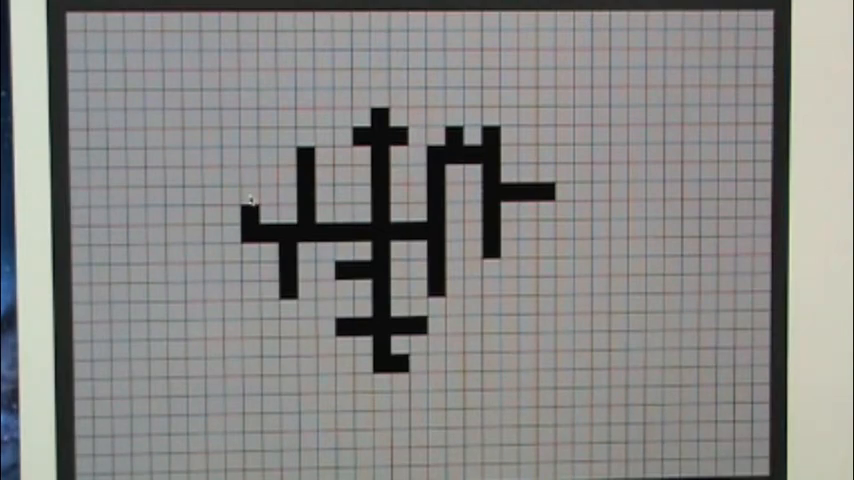
pyautogui.click(250, 196)
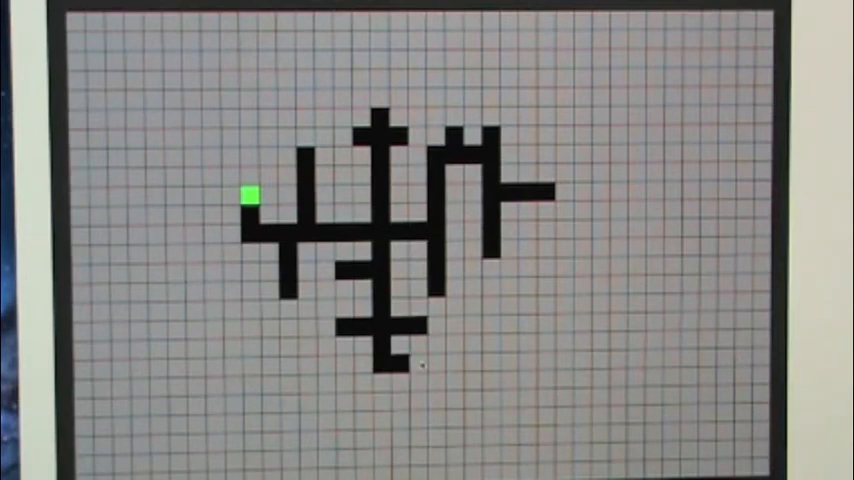
pyautogui.click(412, 365)
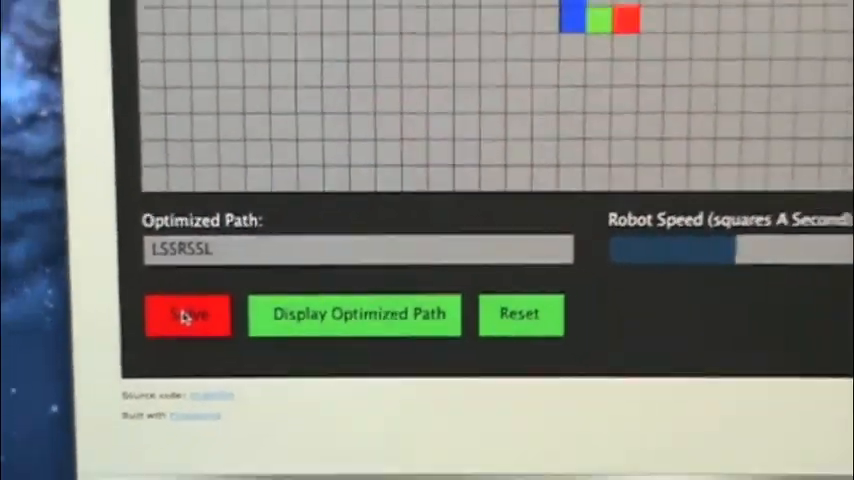
# Run the robot through the maze with the red Solve button
pyautogui.click(354, 314)
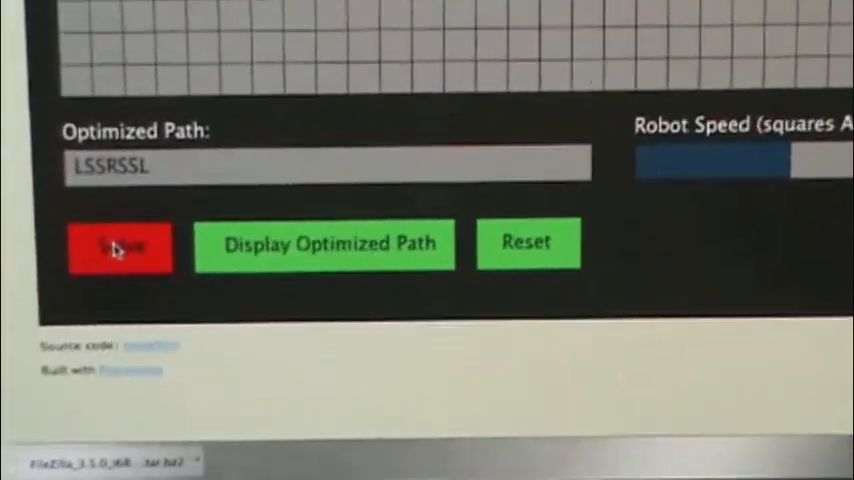
pyautogui.click(324, 243)
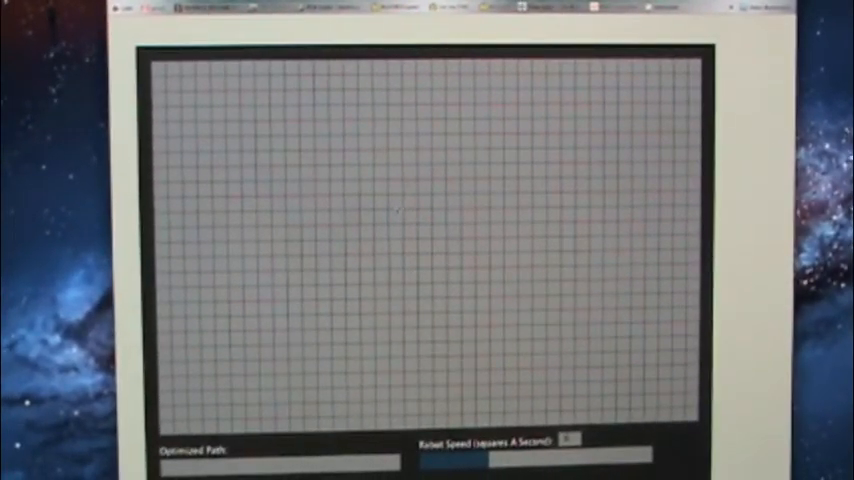
# Start a new short vertical wall near the centre of the cleared grid
pyautogui.click(393, 228)
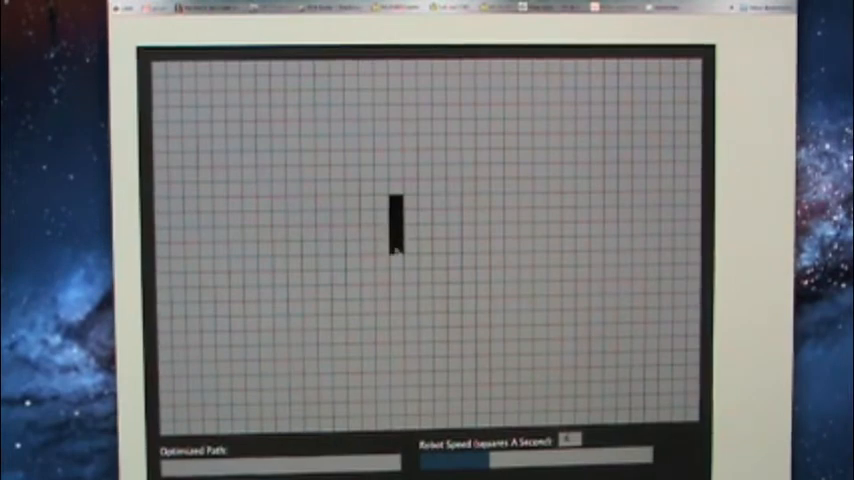